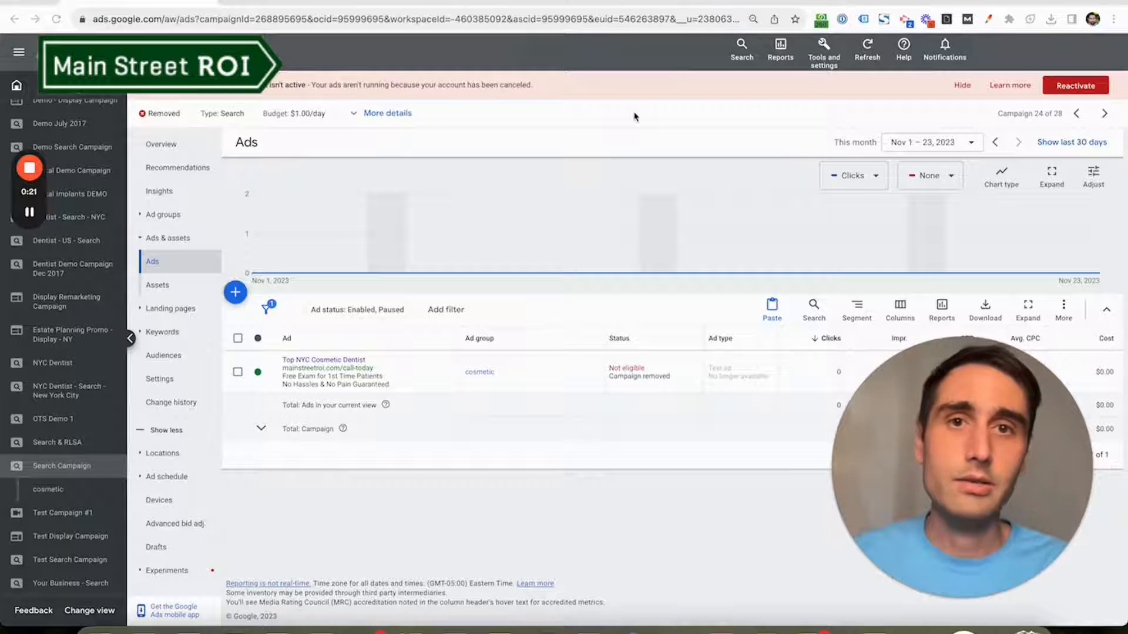
mouse_move(553, 140)
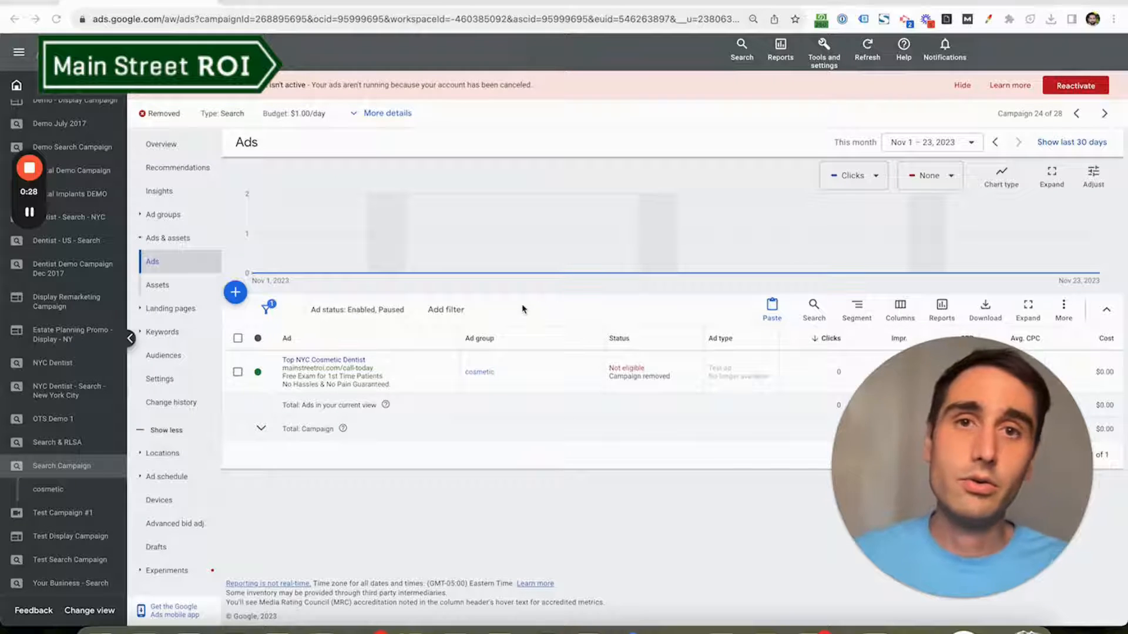
mouse_move(383, 478)
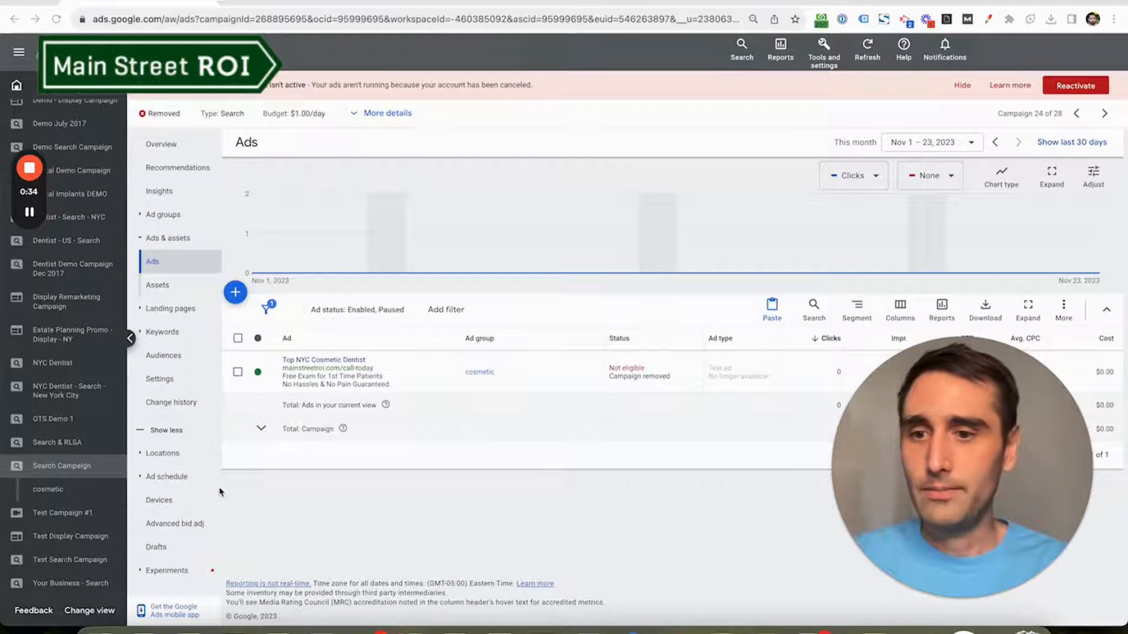
mouse_move(292, 485)
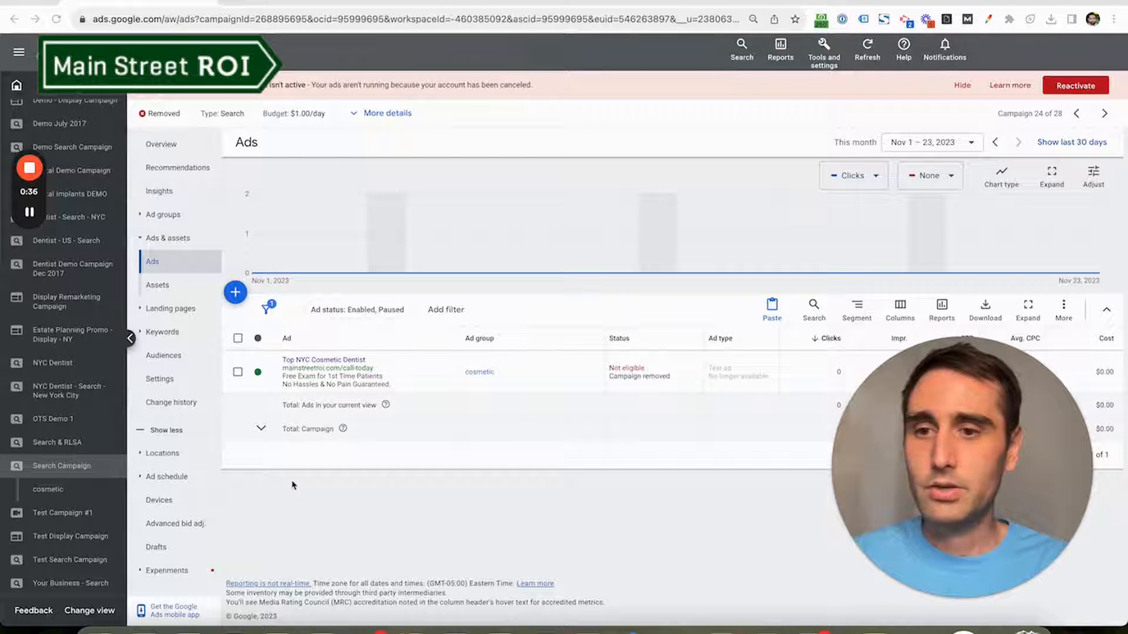
mouse_move(418, 300)
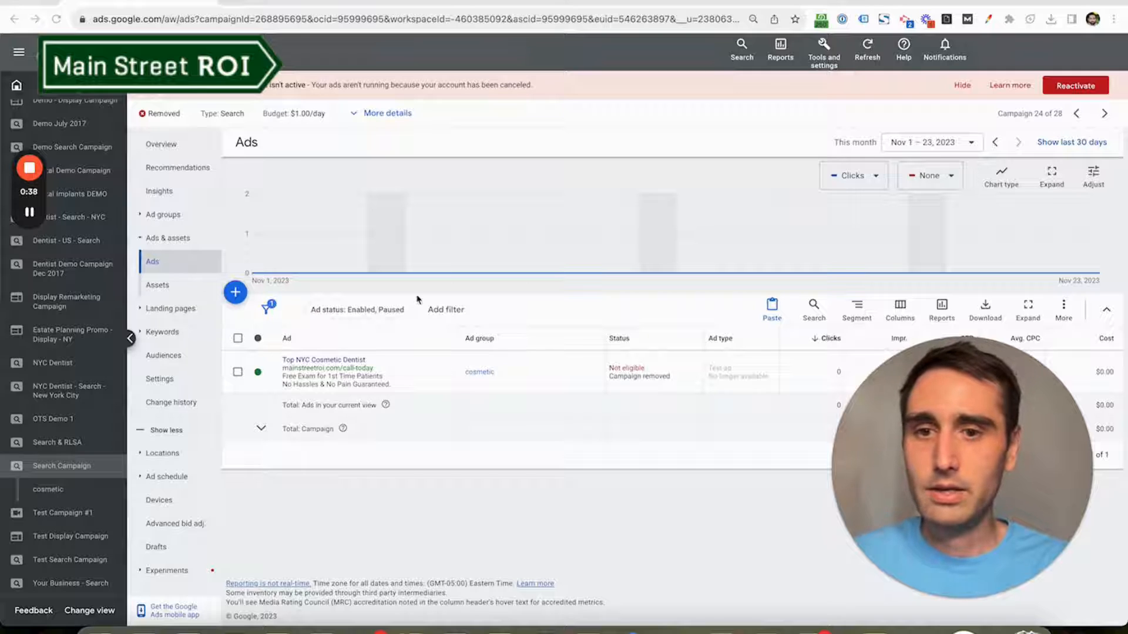
Start a new responsive search ad and bring its Headlines section into view.
left_click(235, 292)
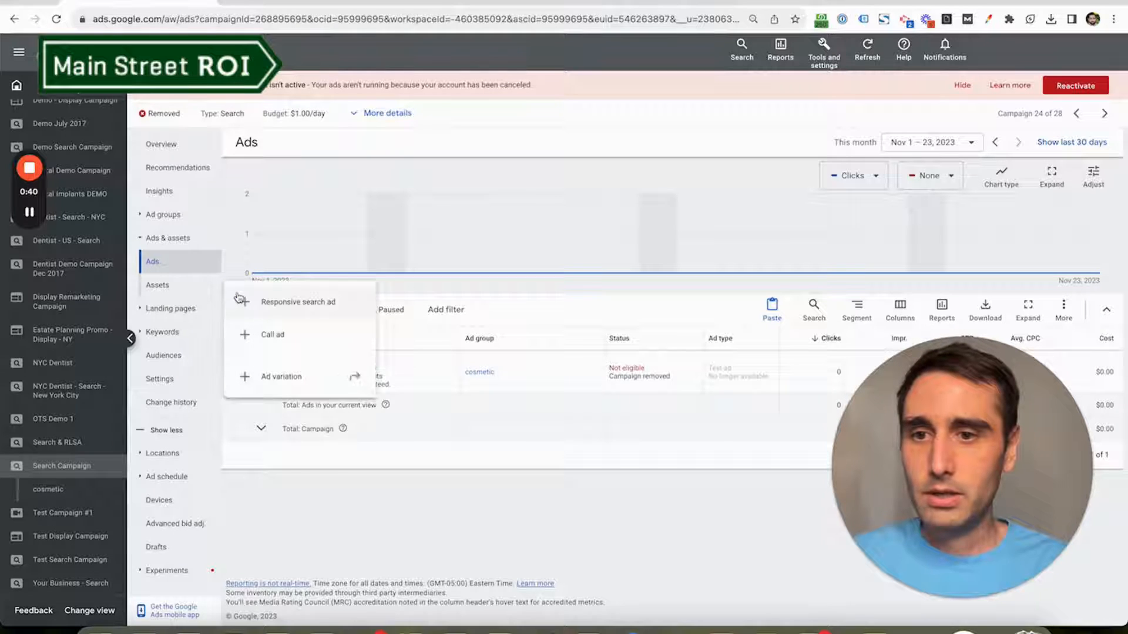
left_click(298, 302)
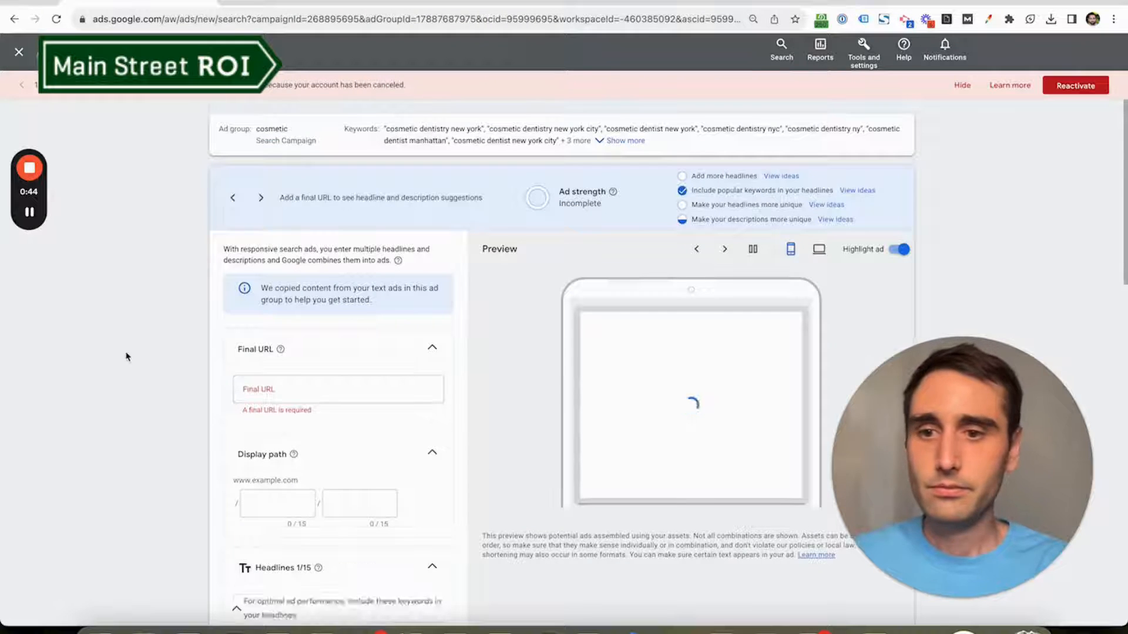
scroll("down", 3)
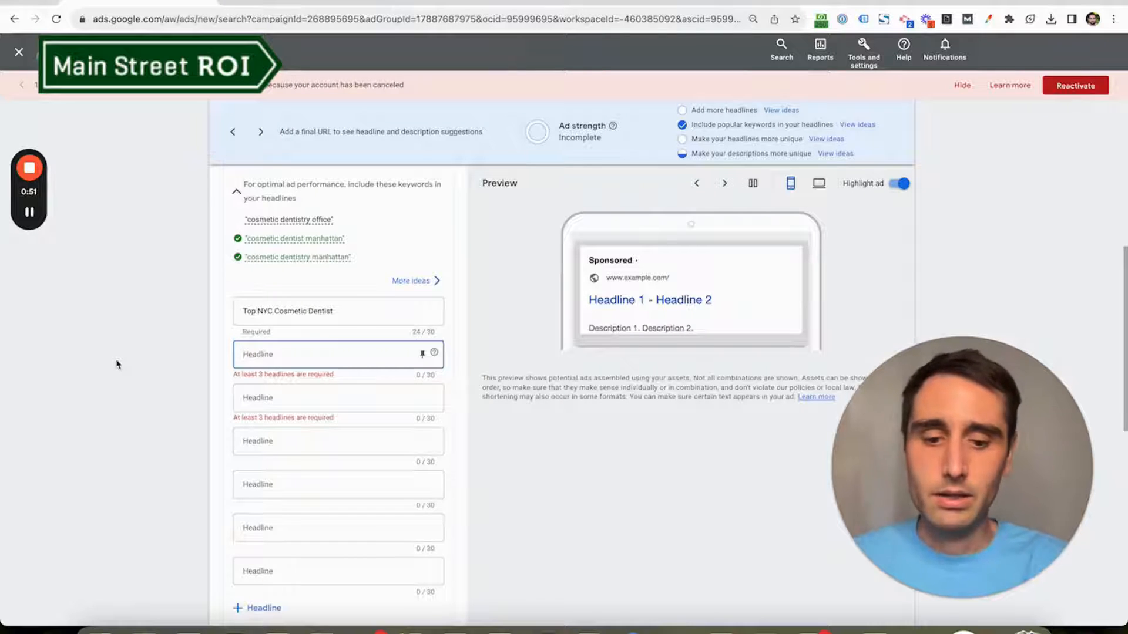
Enter headline 2 '20% Off Teeth Whitening' and begin headline 3 'Special Ends in {' for dynamic insertion.
type("20% Off Teeth Whiten")
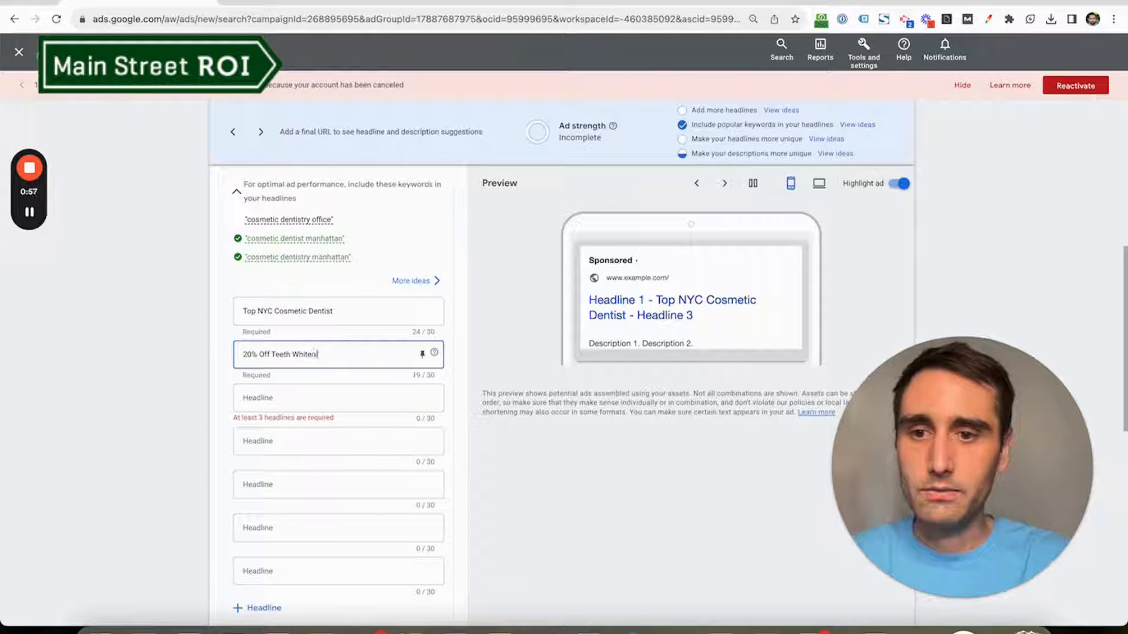
type("ing")
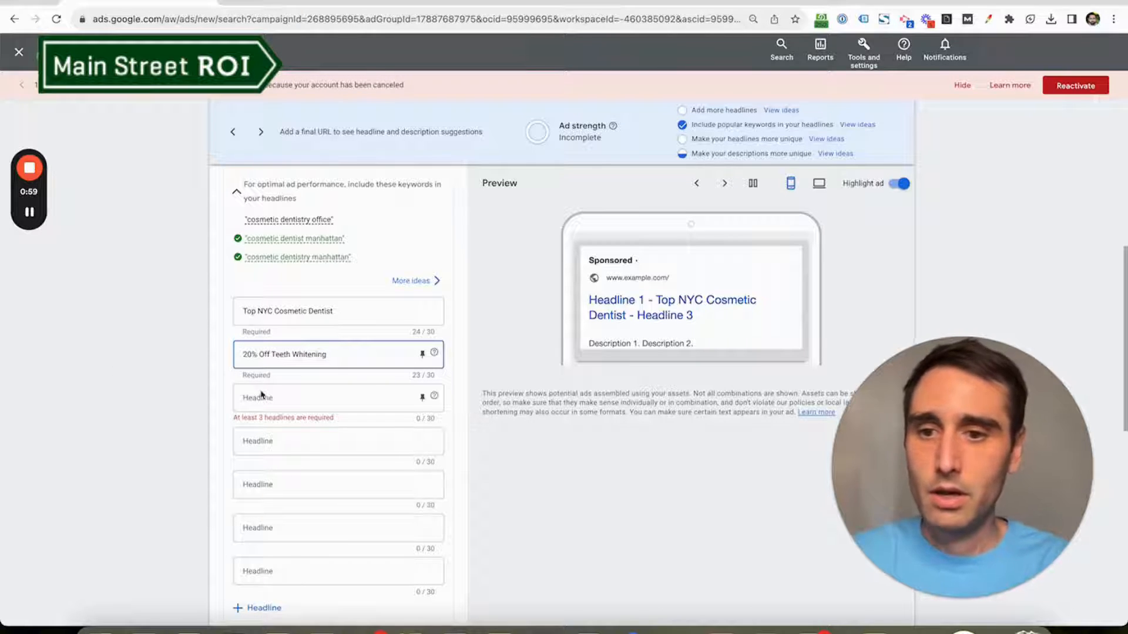
left_click(338, 398)
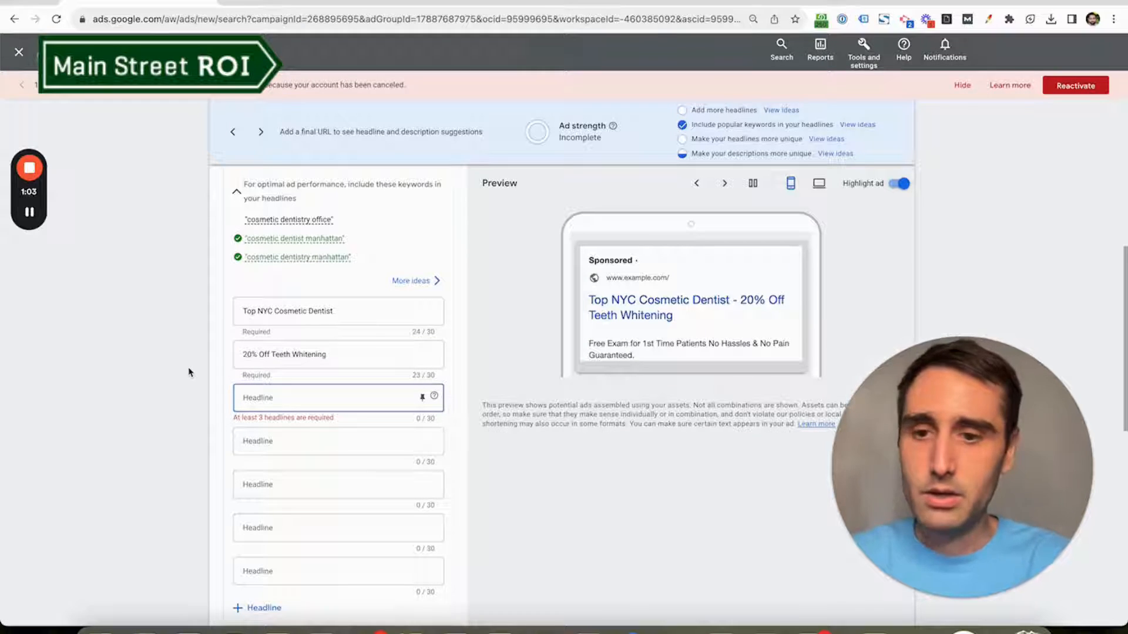
type("Special Ends")
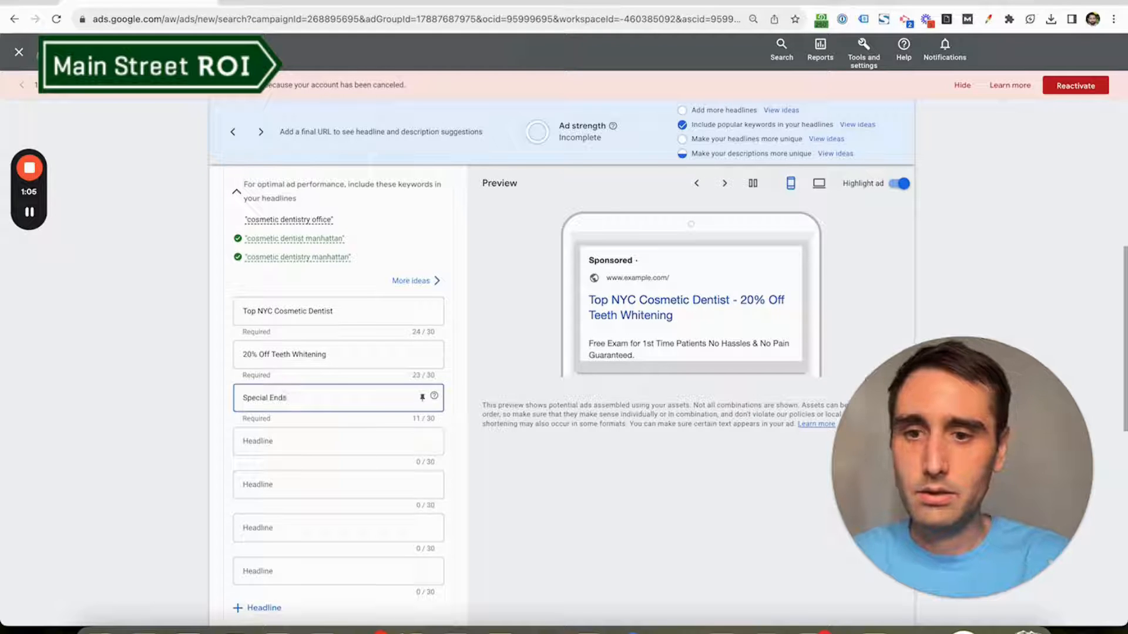
type("in")
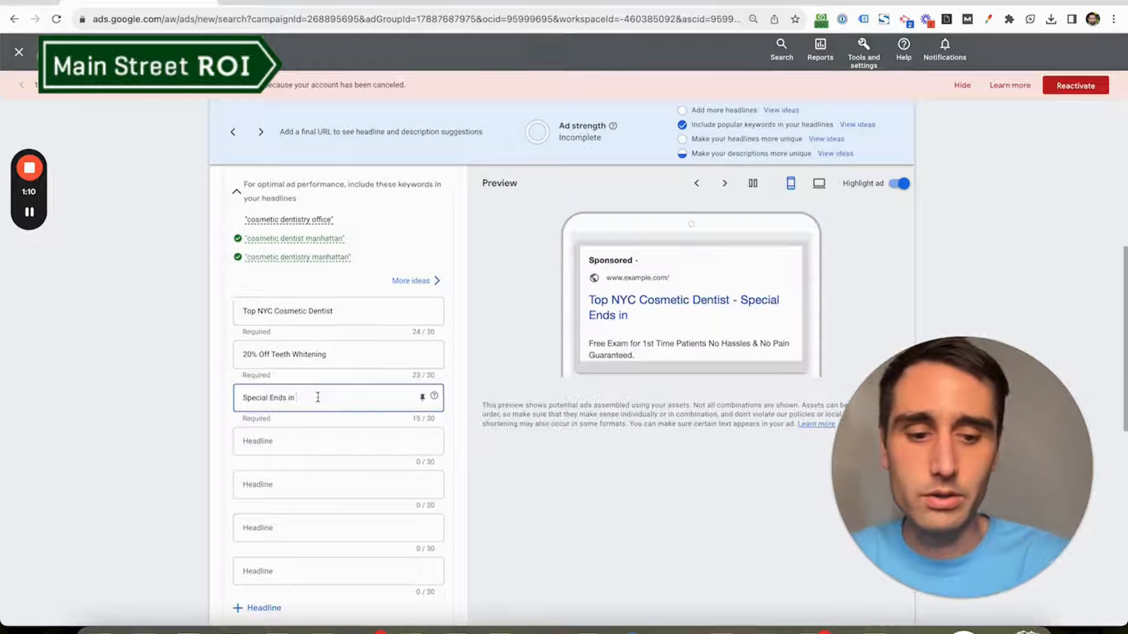
type("{")
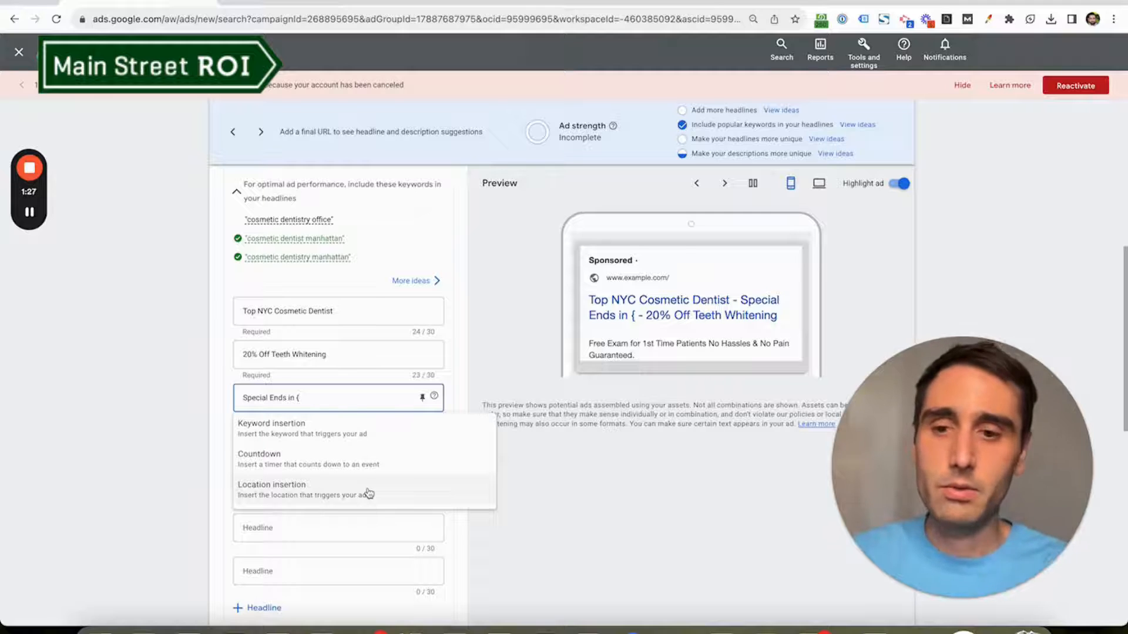
mouse_move(414, 460)
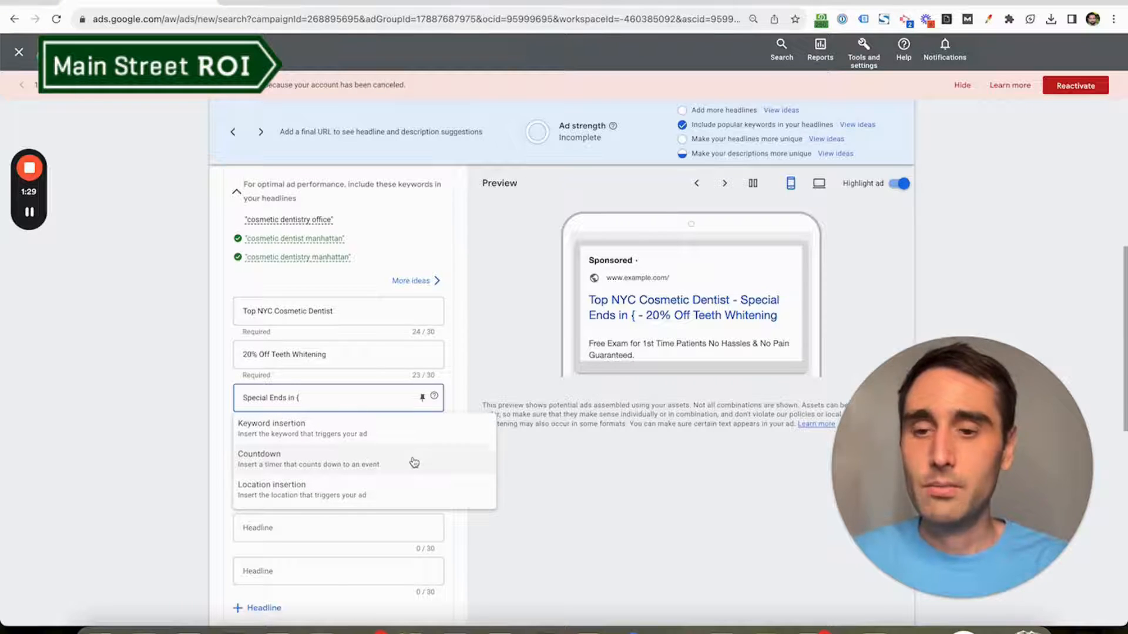
mouse_move(371, 466)
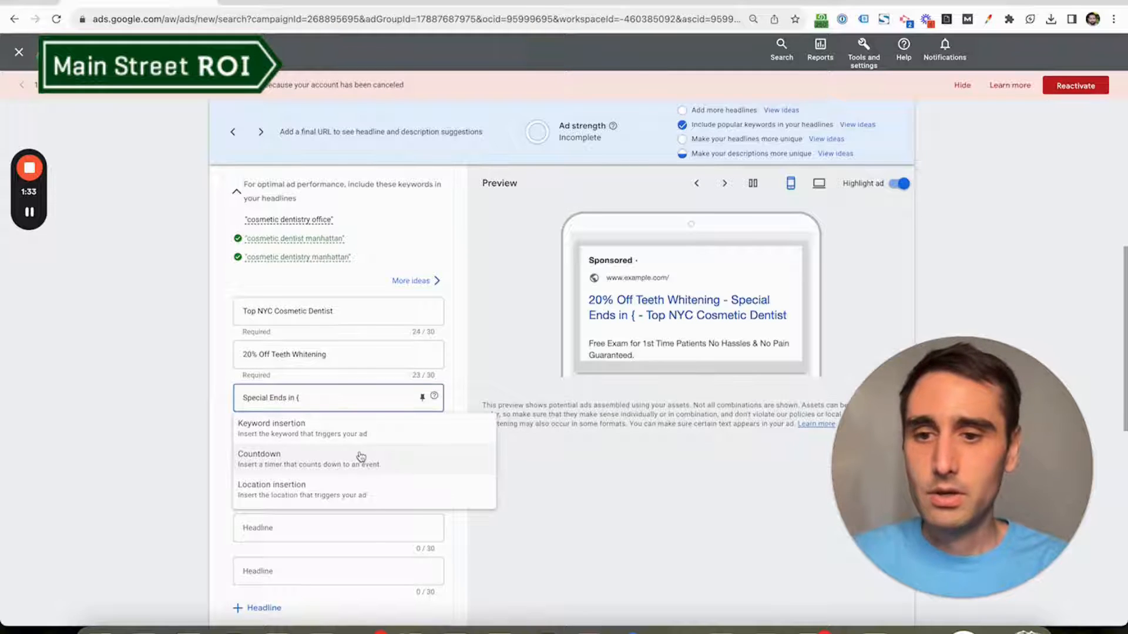
Insert a countdown ending Dec 31, 2023 end of day, starting 31 days before, into headline 3.
left_click(258, 453)
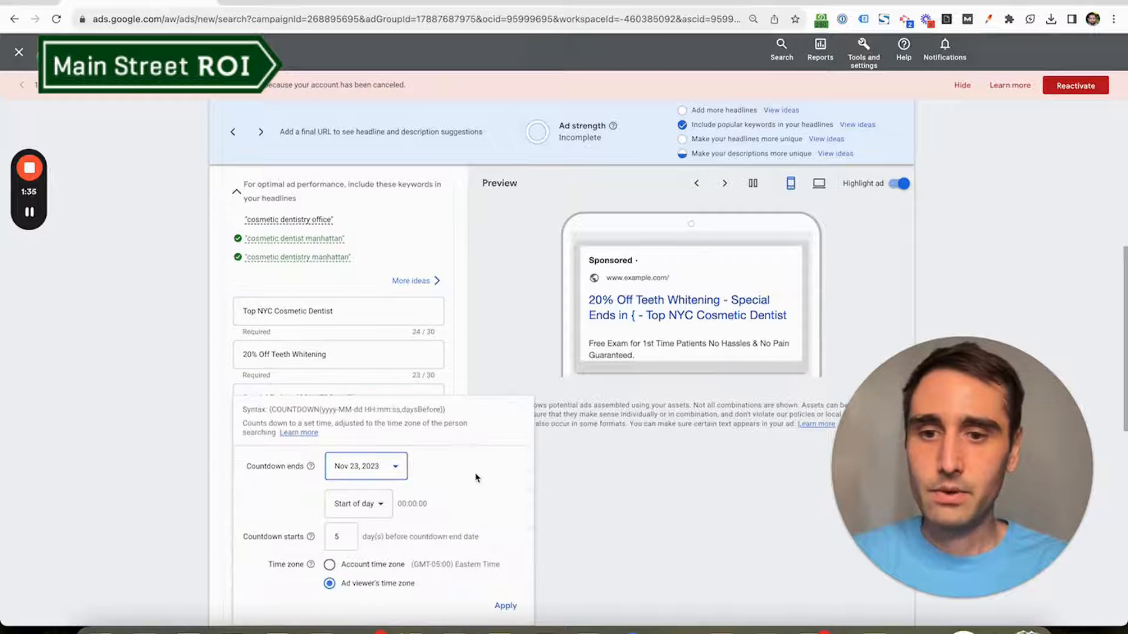
left_click(365, 466)
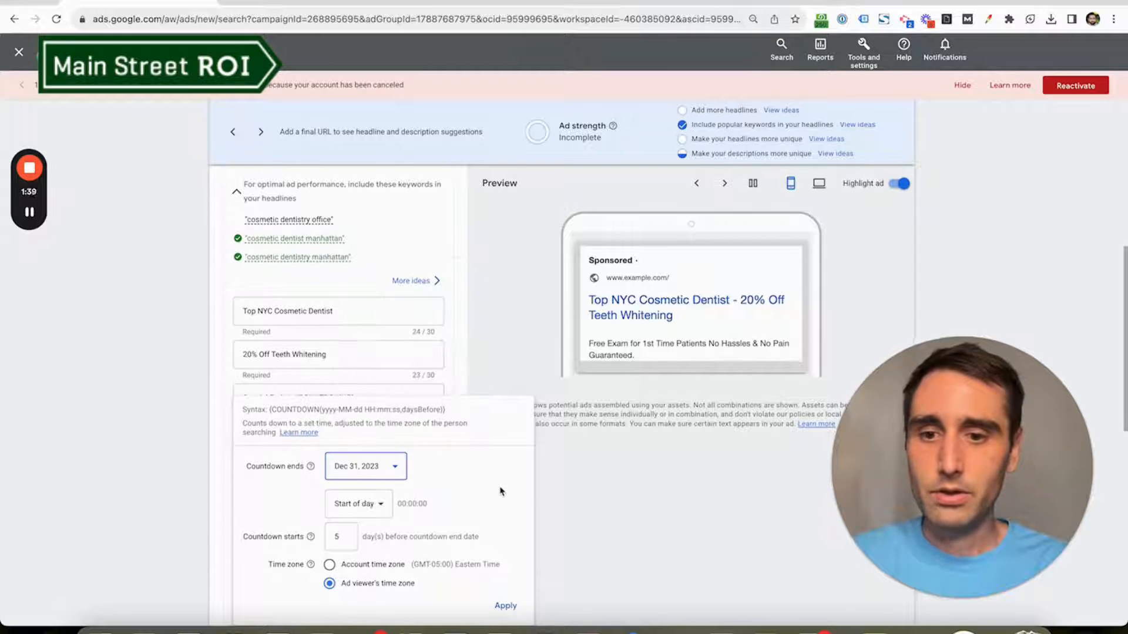
left_click(357, 504)
type("31")
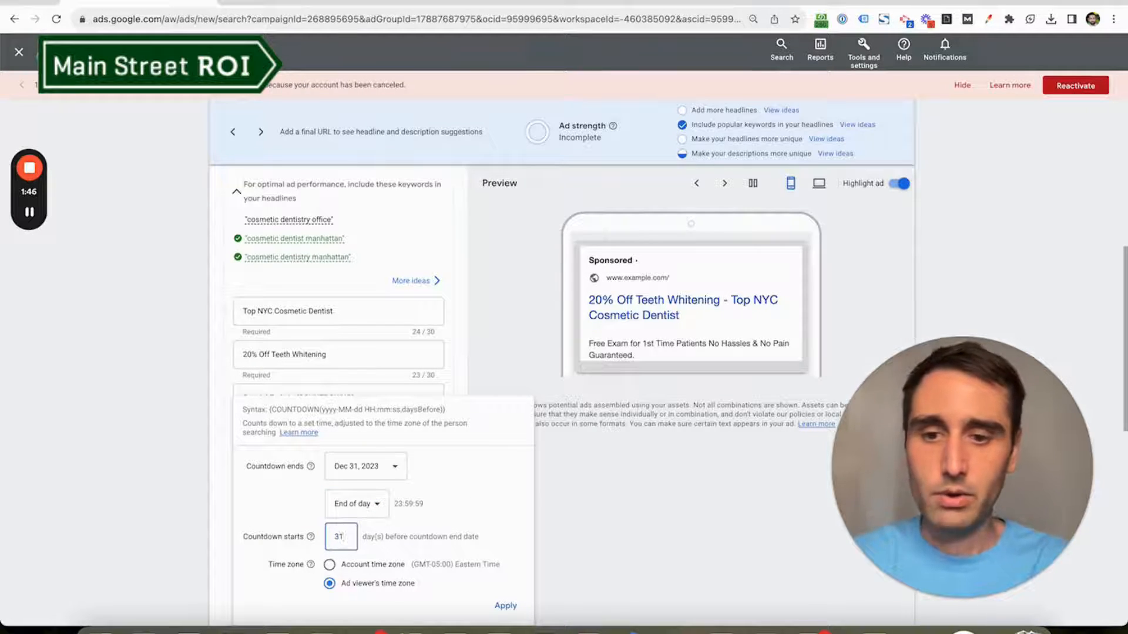
left_click(505, 606)
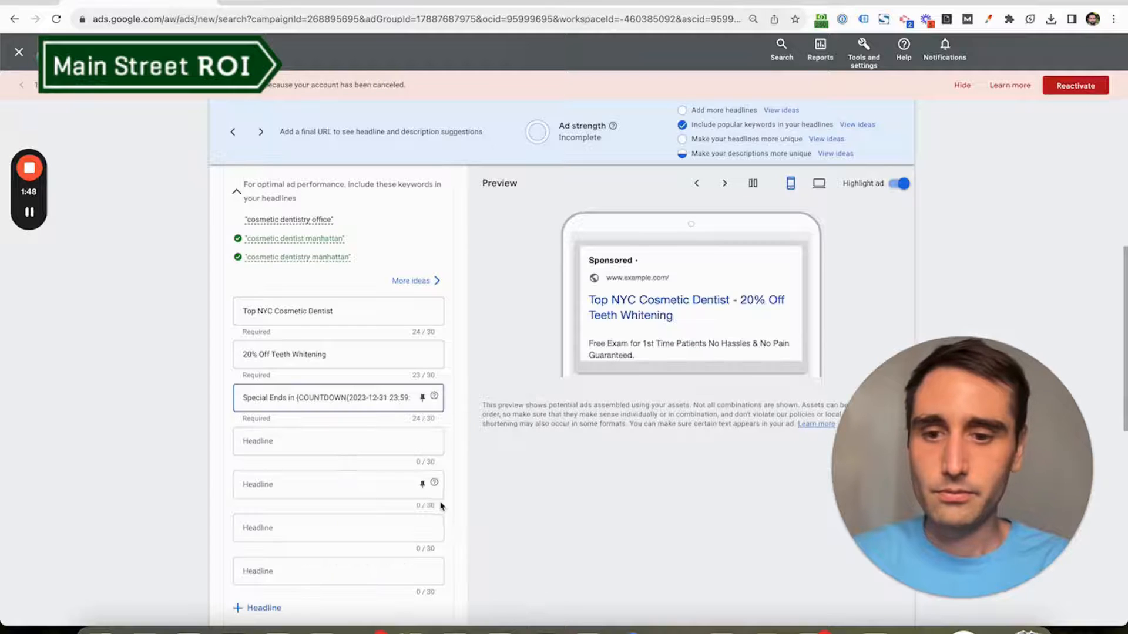
mouse_move(614, 396)
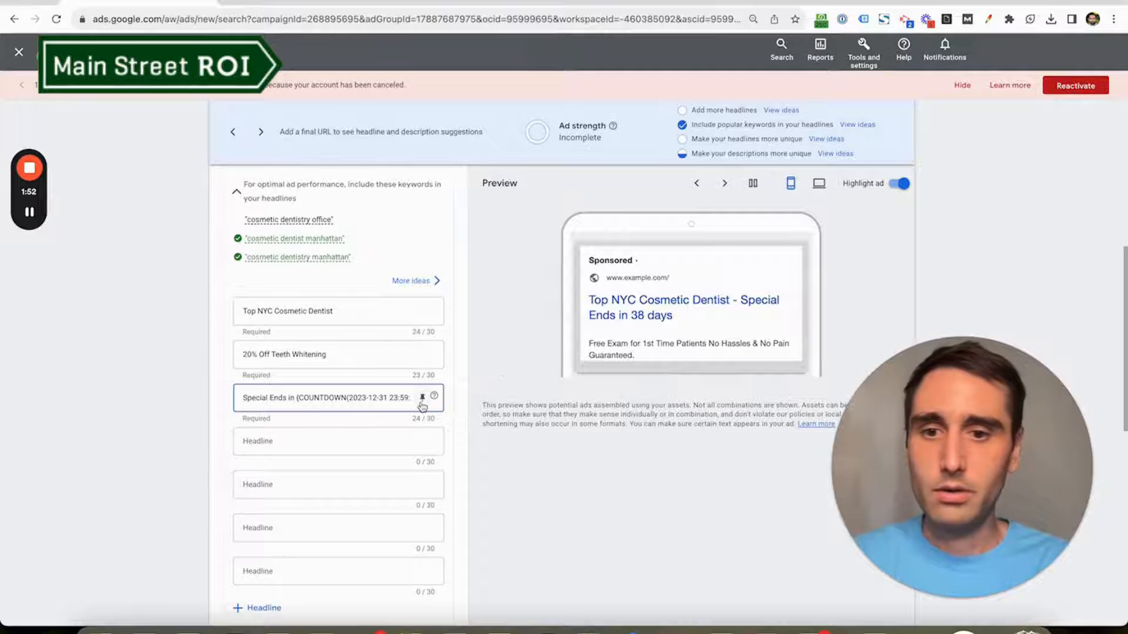
mouse_move(460, 360)
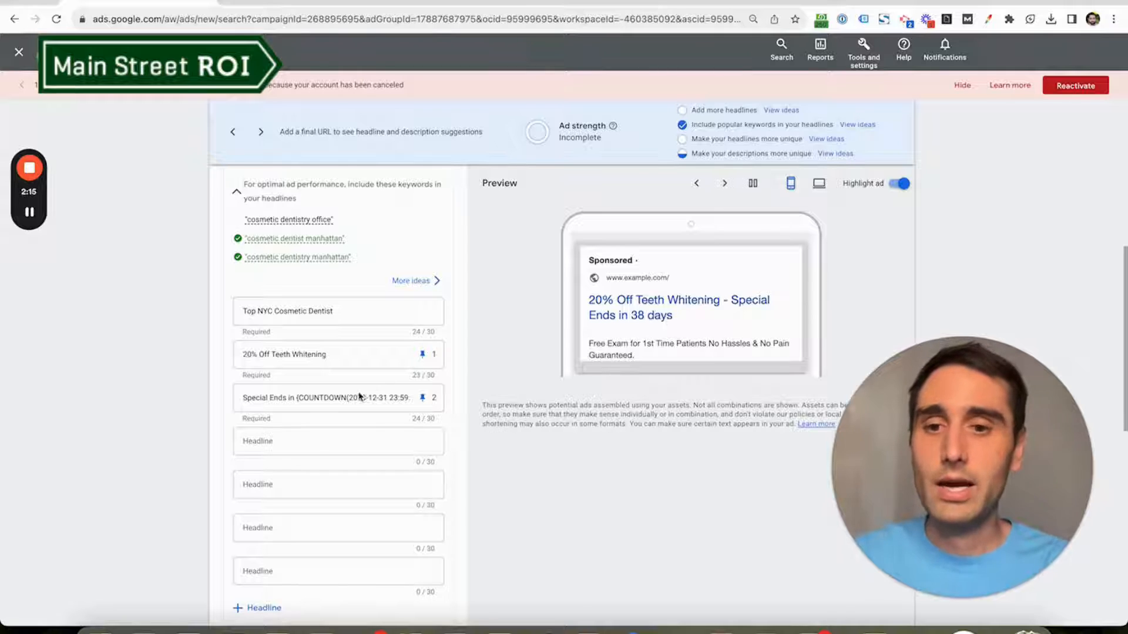
Reopen the countdown settings on the pinned 'Special Ends in' headline.
left_click(324, 397)
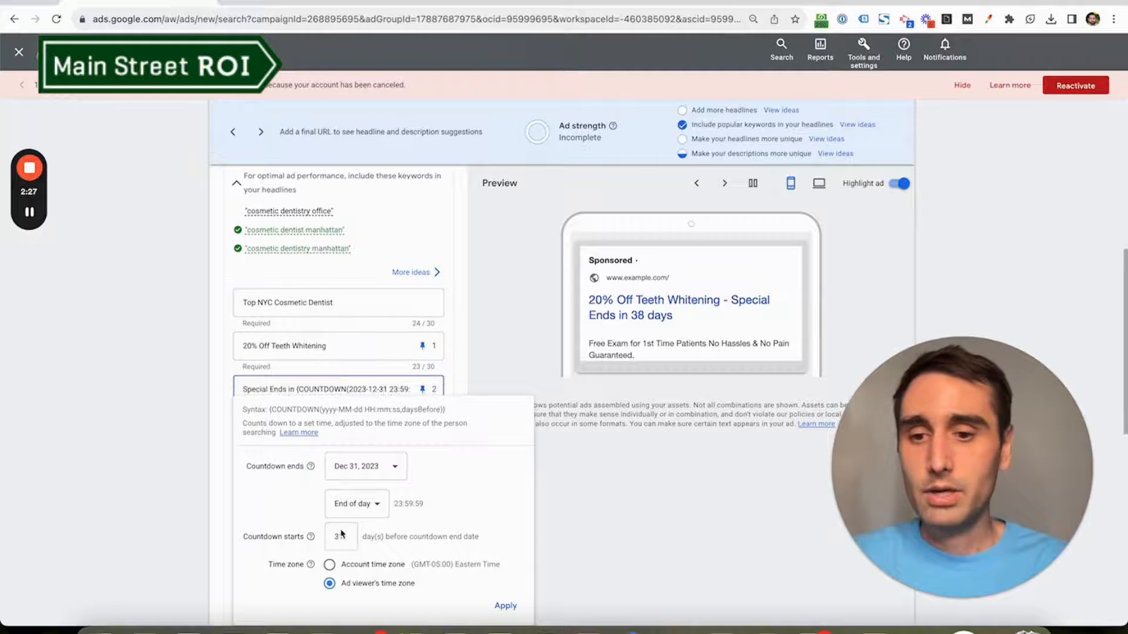
type("1")
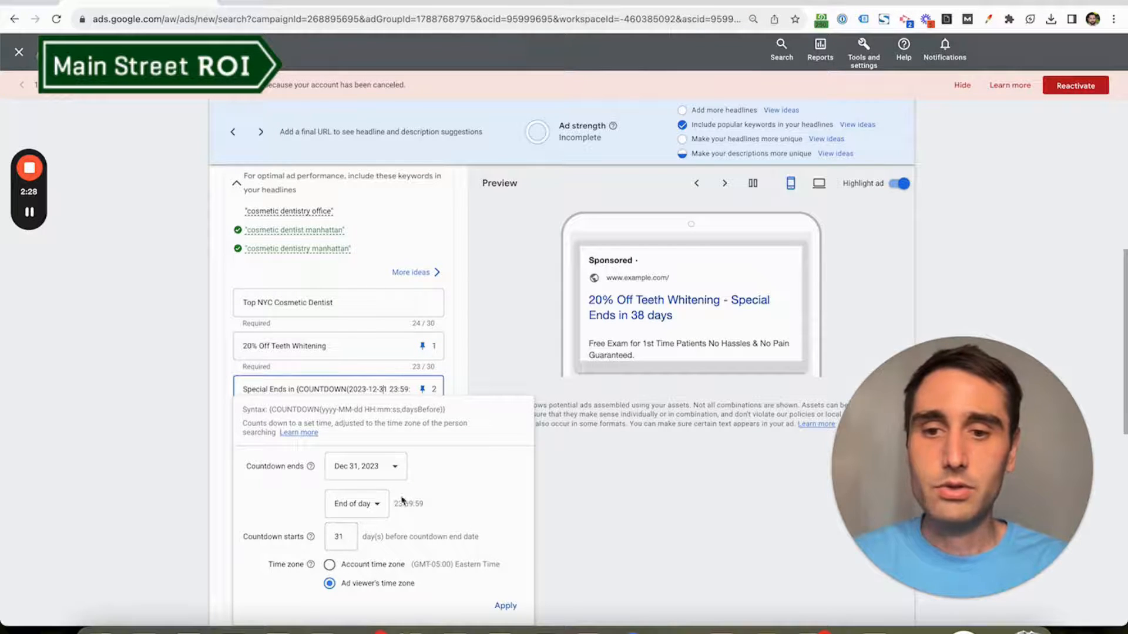